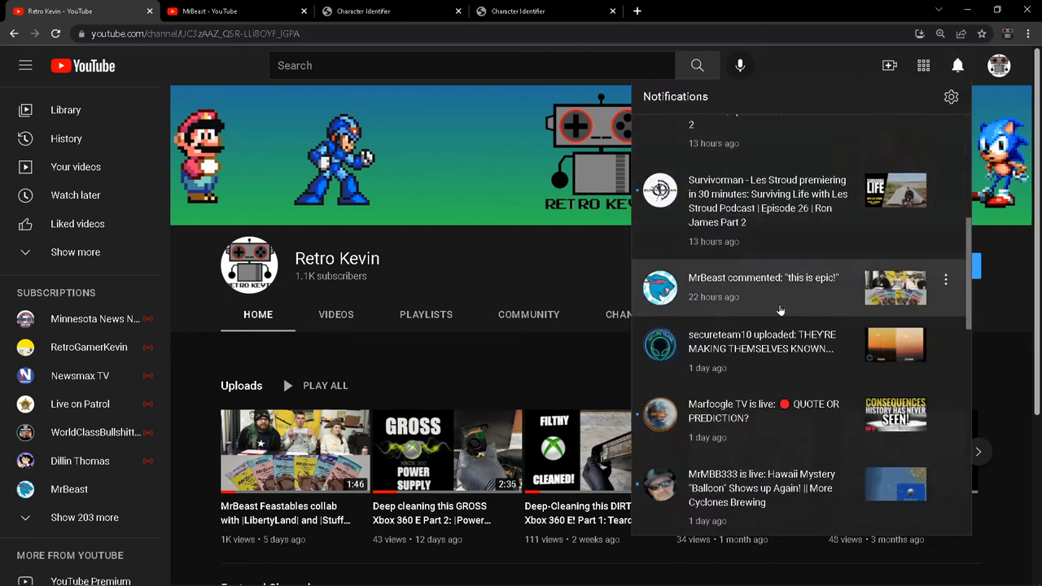
mouse_move(736, 287)
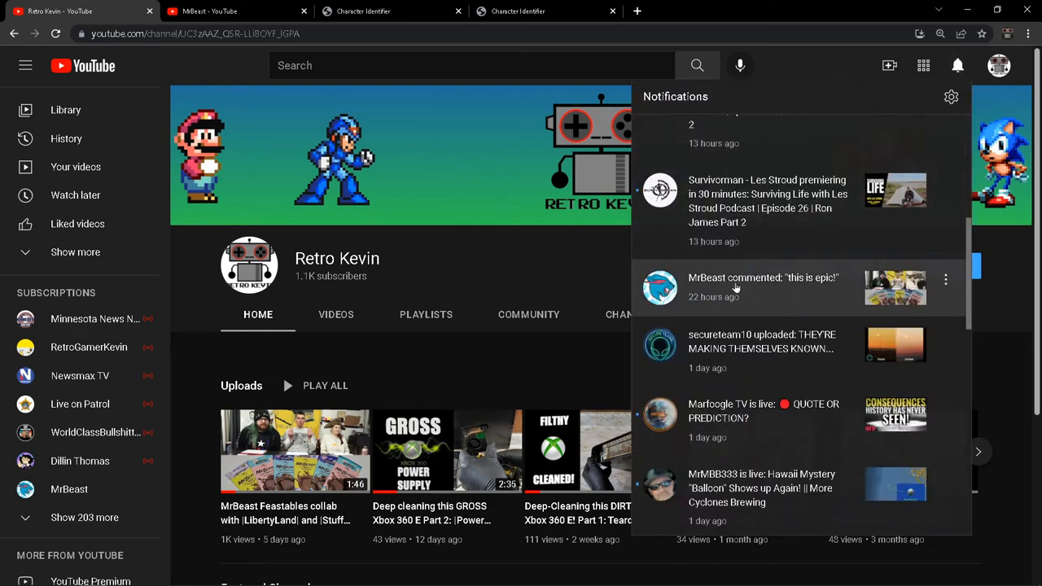
Step: Open the comment behind the 'MrBeast commented: this is epic!' notification, revealing the DVFT channel
left_click(763, 287)
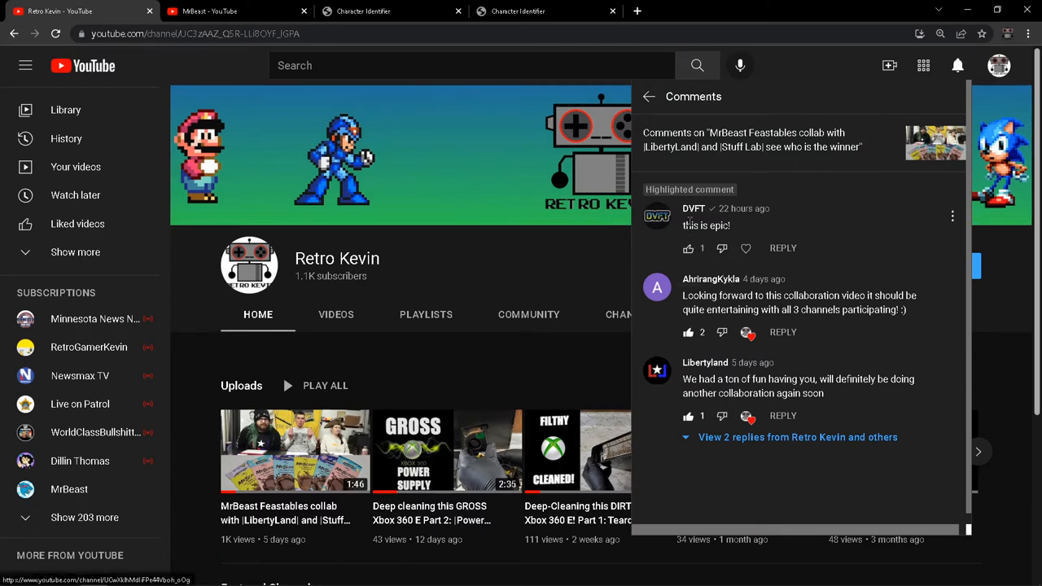
mouse_move(669, 238)
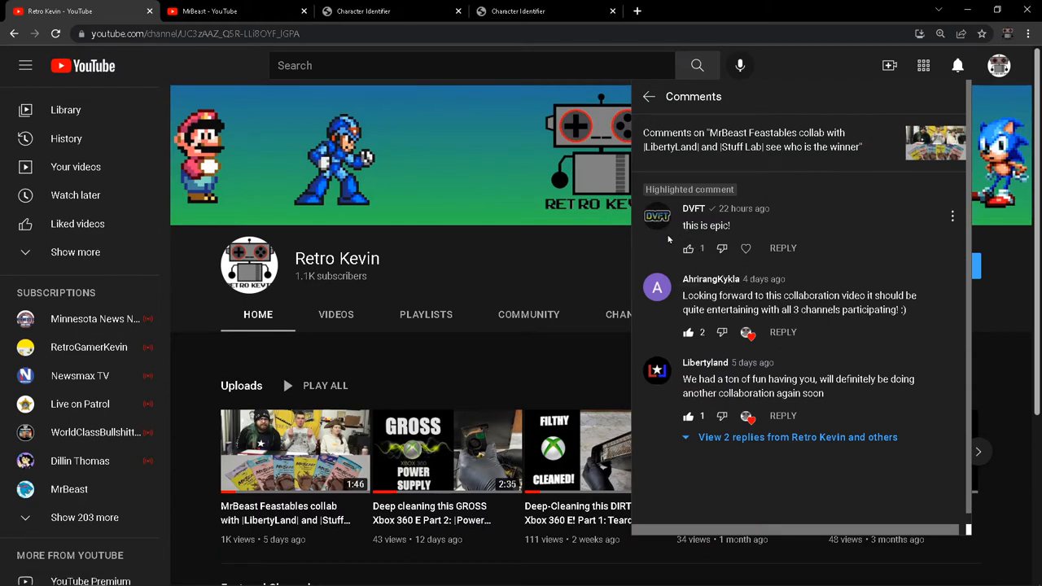
left_click(958, 65)
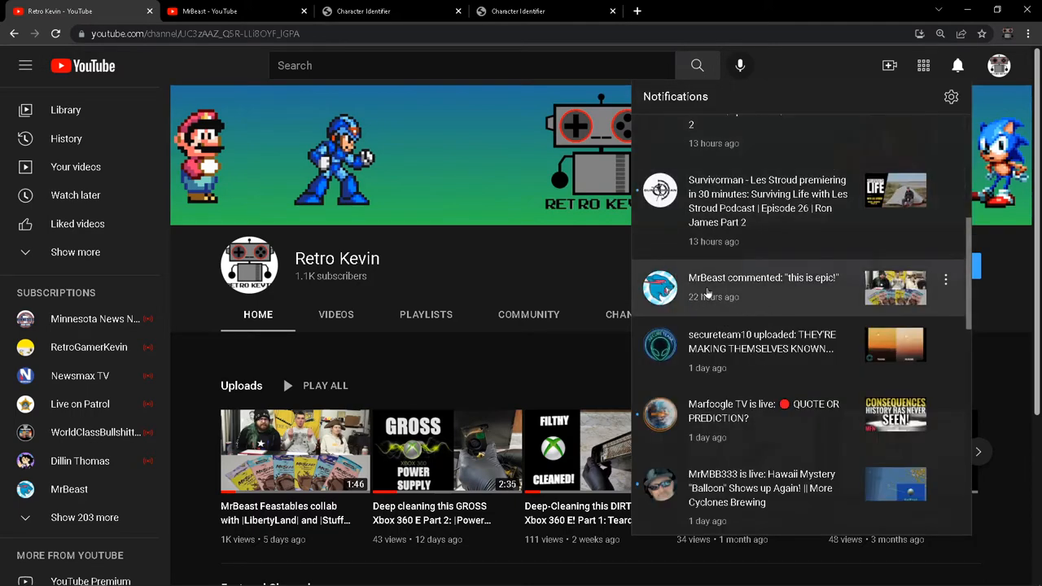
left_click(763, 285)
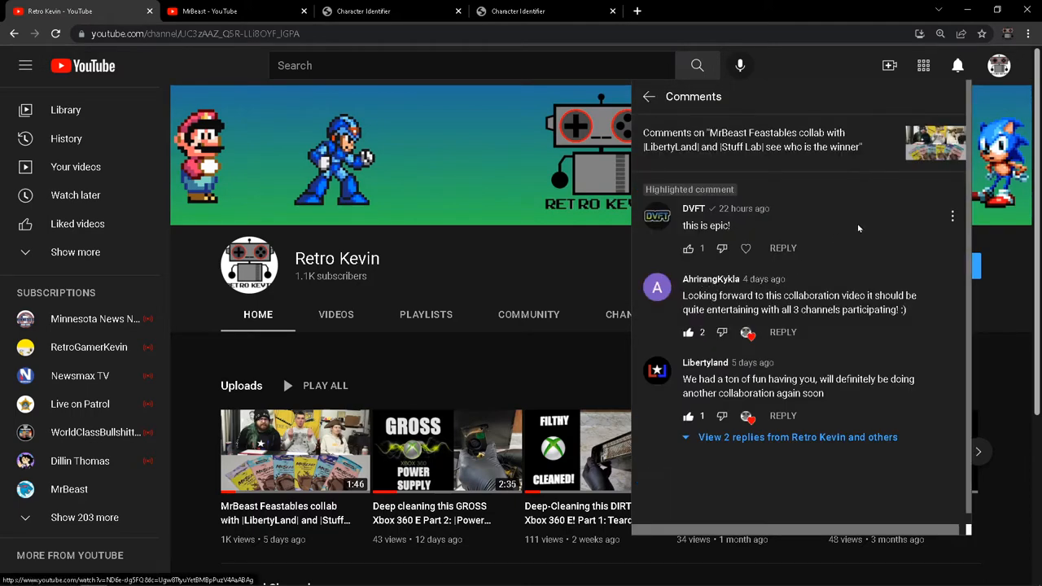
mouse_move(693, 208)
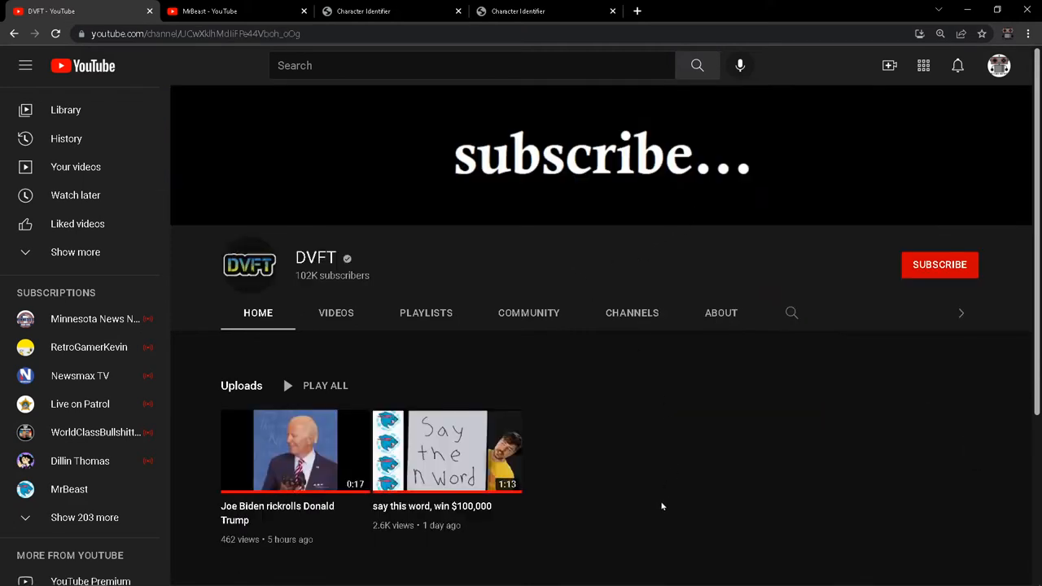
mouse_move(566, 416)
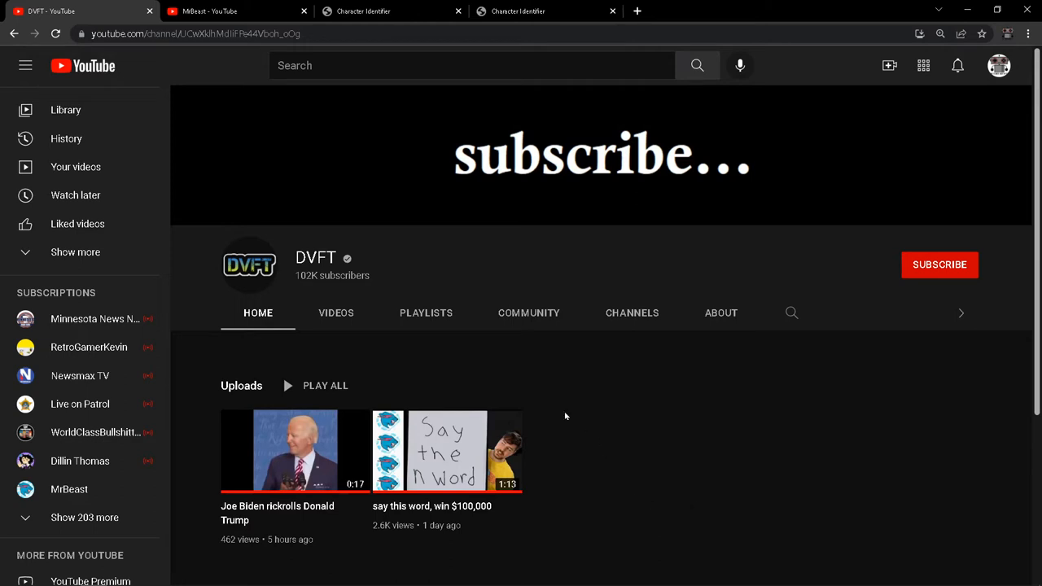
Step: Open DVFT's community 'rate this meme' post and scroll down to its comments
left_click(529, 313)
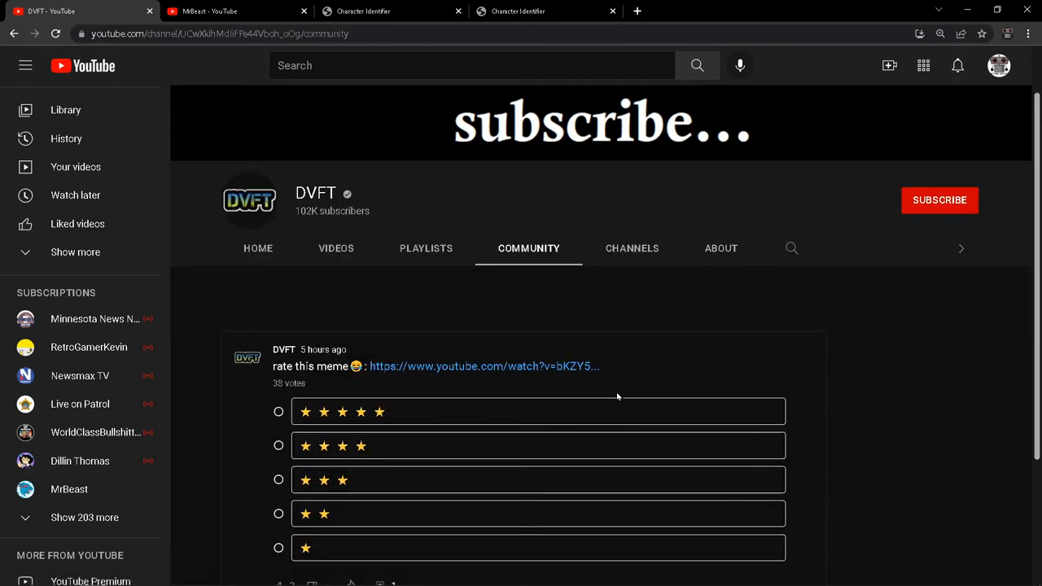
scroll("down", 3)
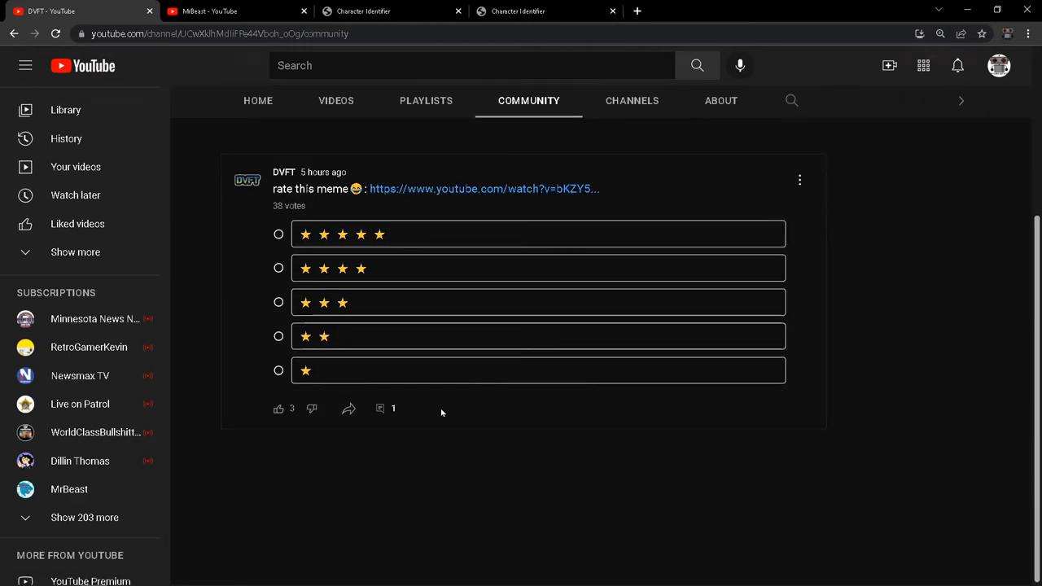
left_click(380, 408)
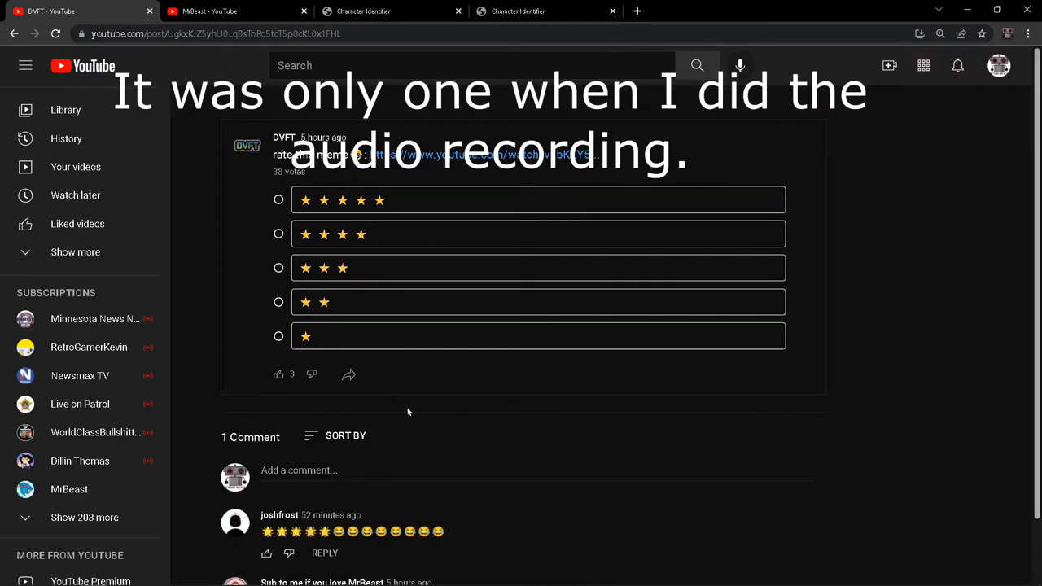
scroll("down", 3)
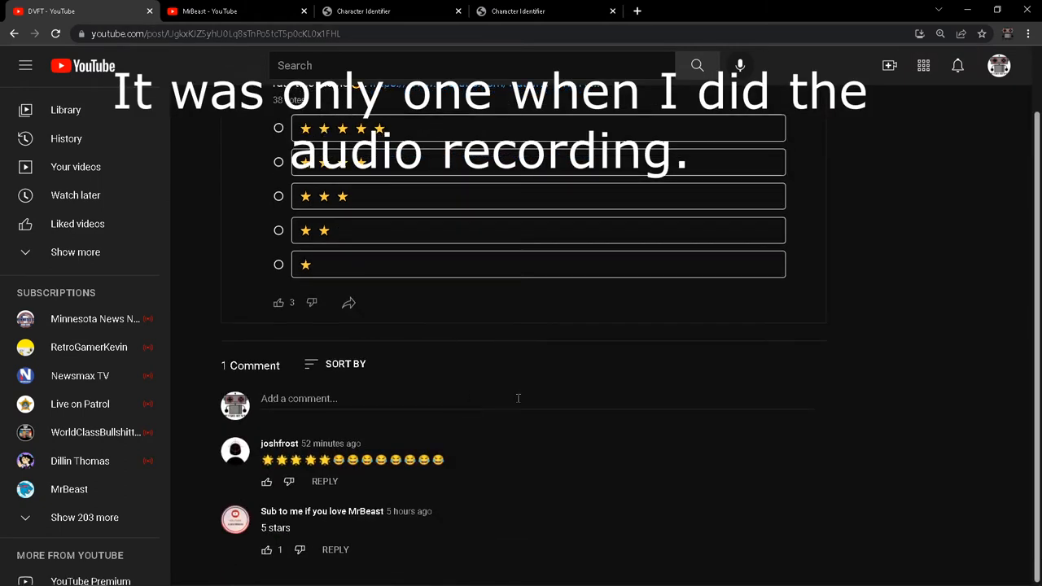
mouse_move(261, 522)
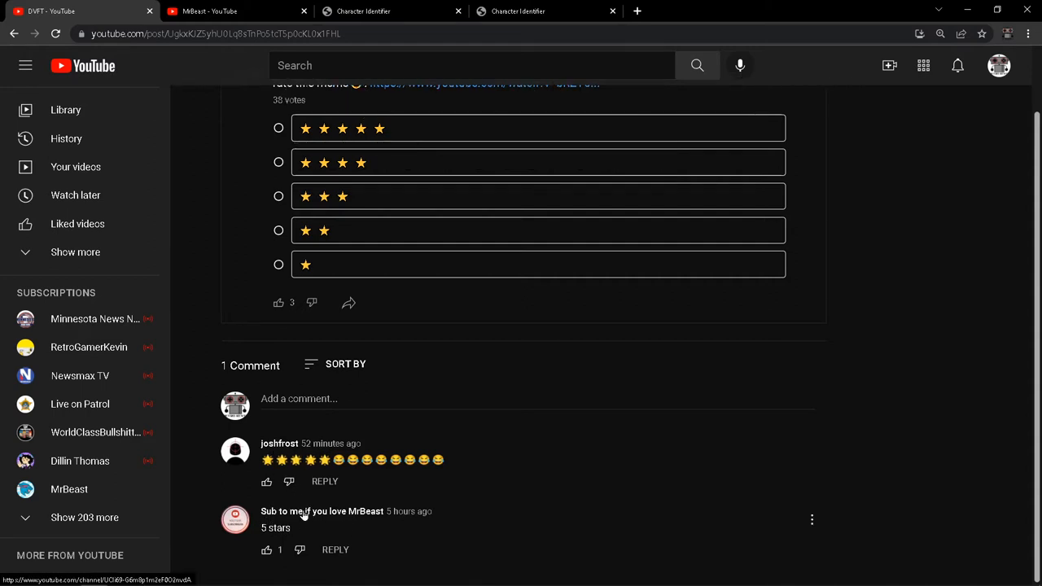
Step: Browse the 'Sub to me if you love MrBeast' channel's uploaded videos, ending on the verified MrBeast channel
left_click(322, 511)
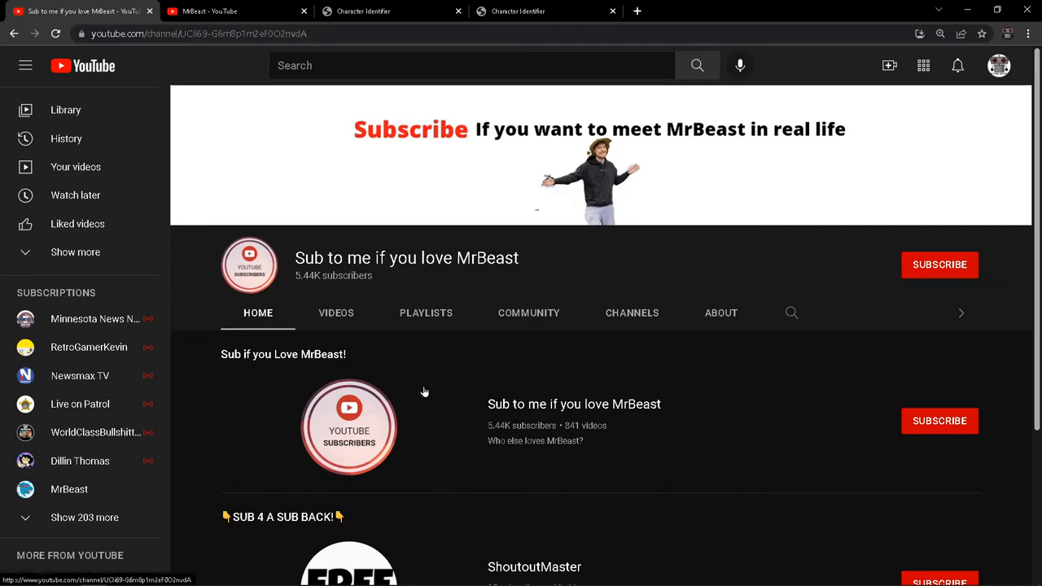
left_click(336, 313)
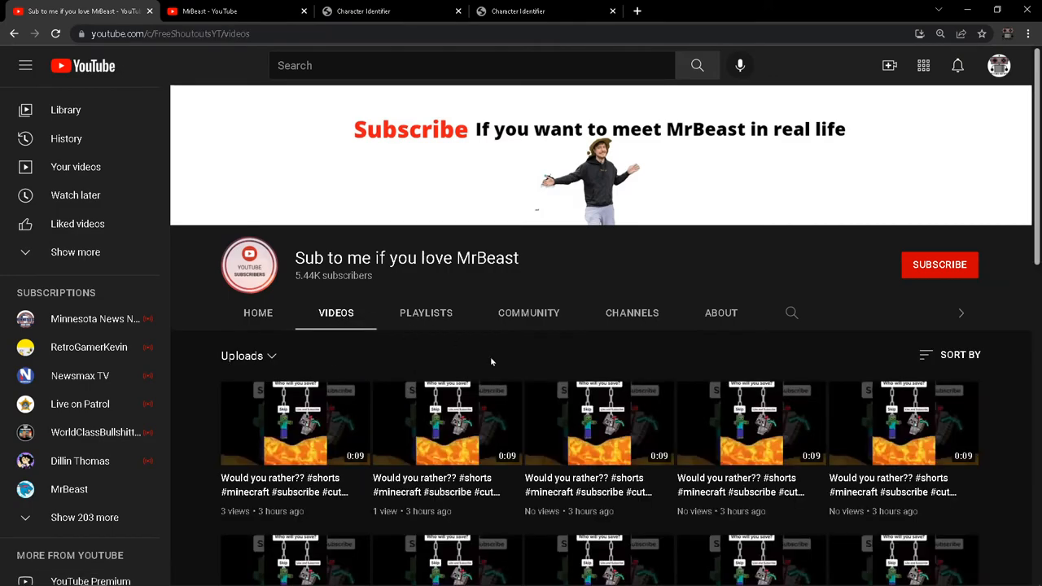
scroll("down", 3)
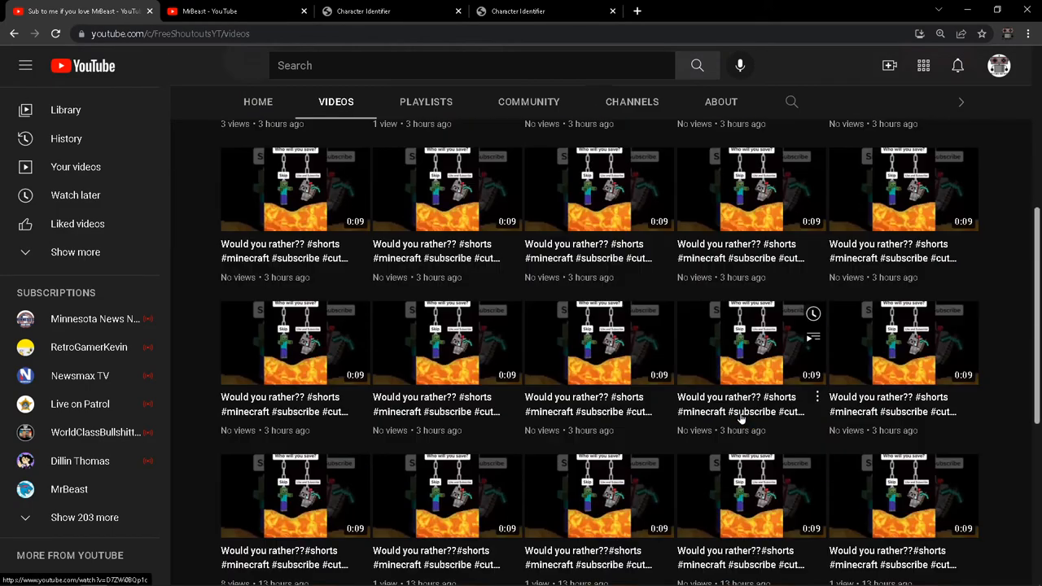
scroll("down", 3)
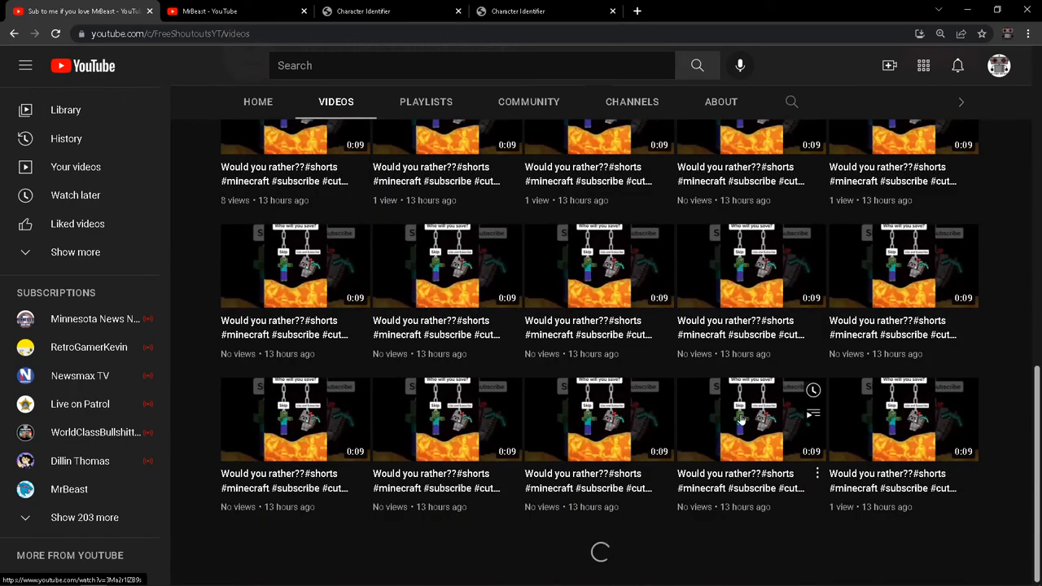
scroll("down", 3)
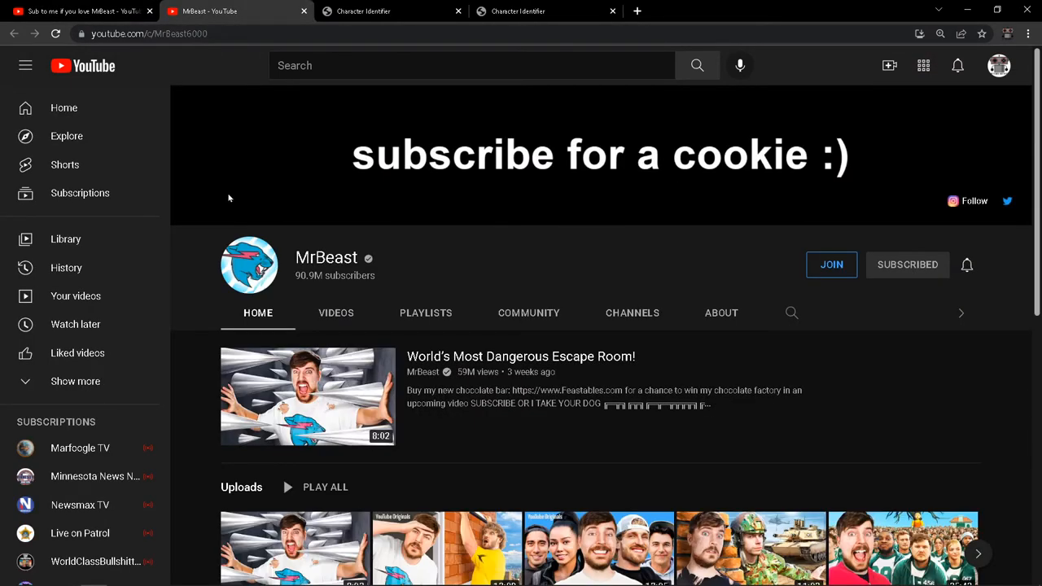
Step: Copy the real MrBeast channel name, then select the name in the fake notification
double_click(326, 257)
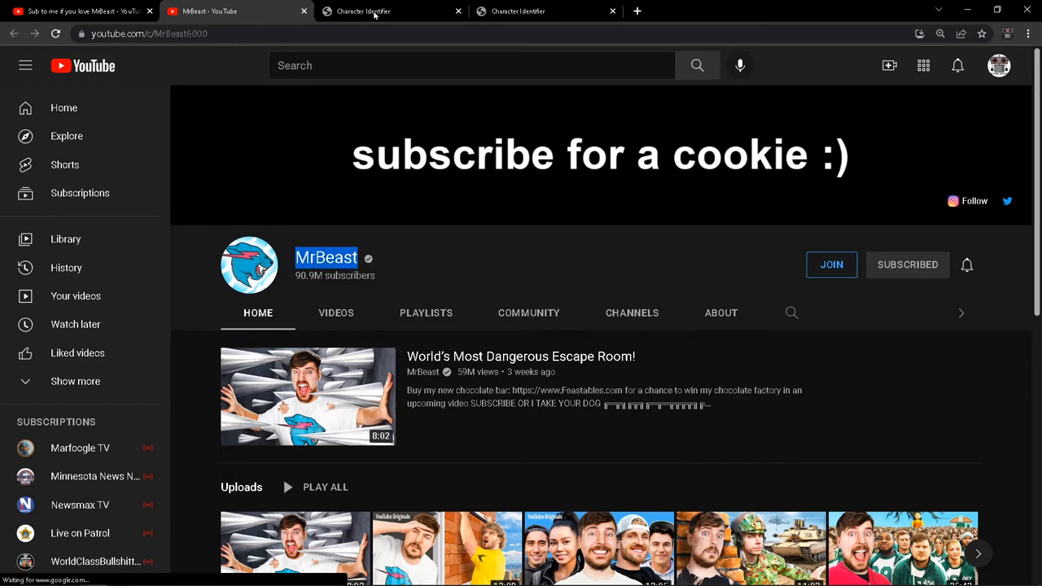
right_click(146, 104)
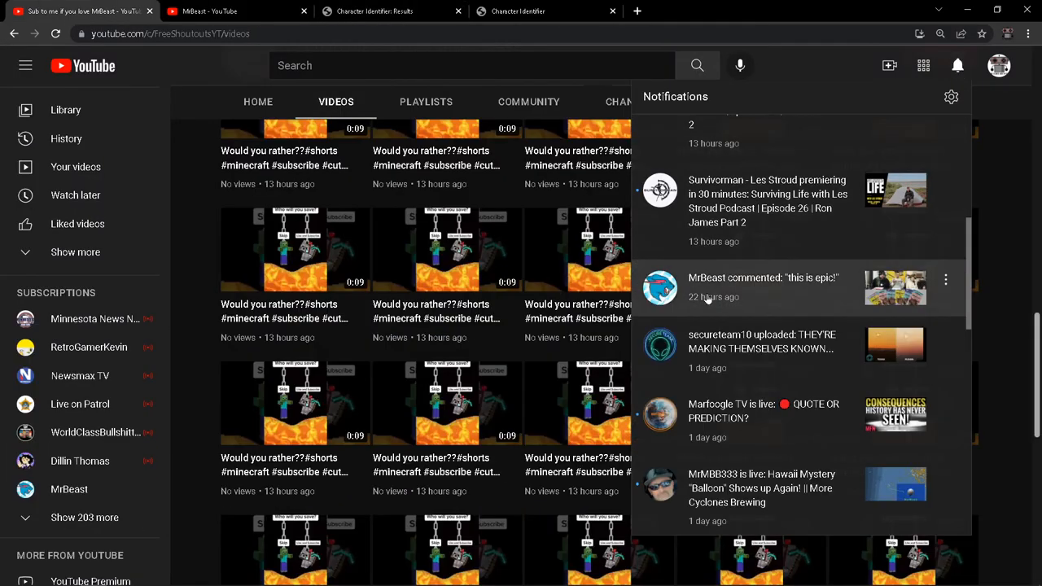
left_click(763, 278)
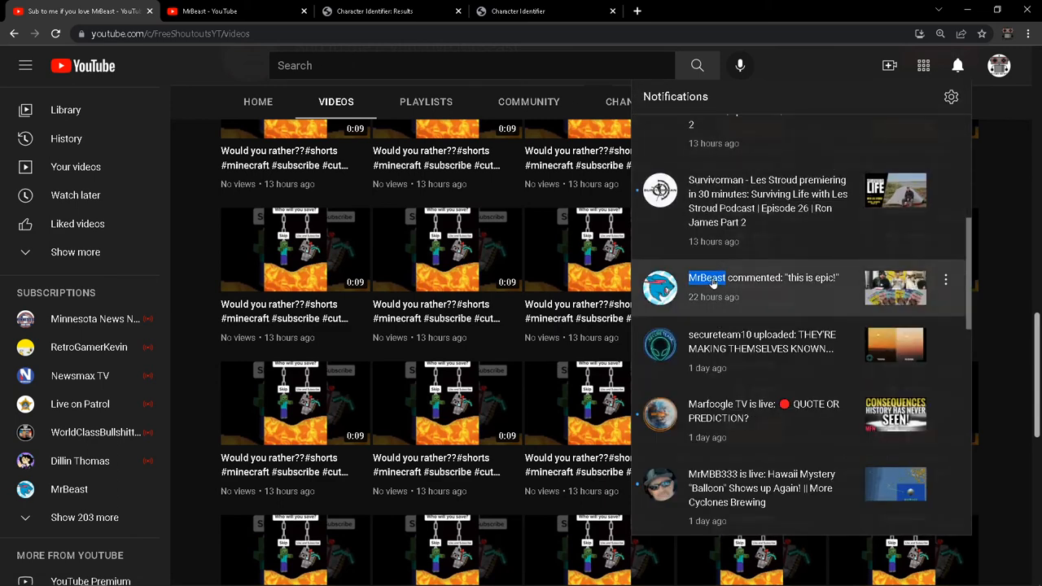
Step: Identify the pasted notification name in Character Identifier, exposing ETH and micro sign look-alikes
left_click(545, 11)
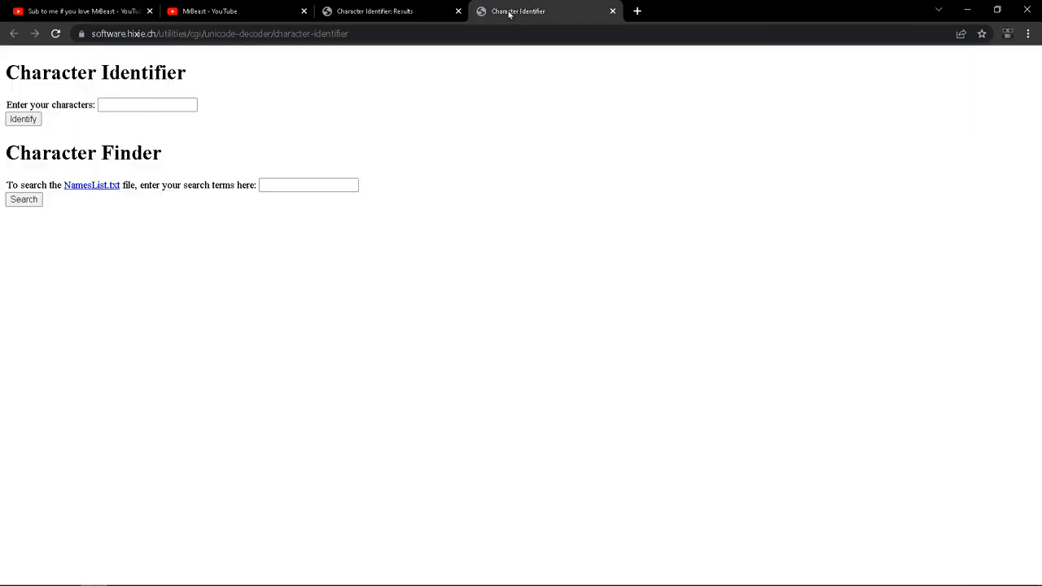
left_click(146, 104)
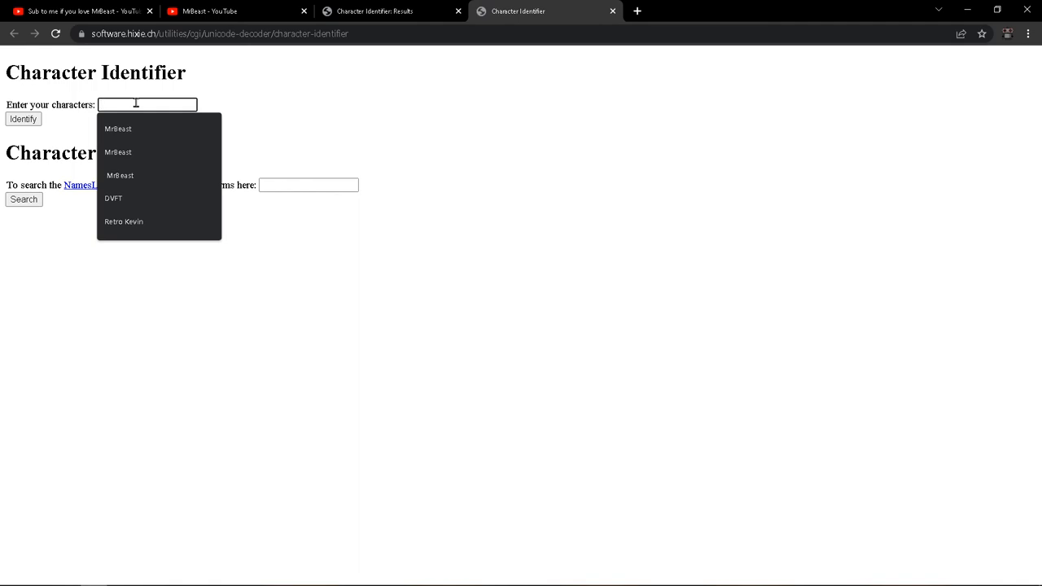
left_click(118, 129)
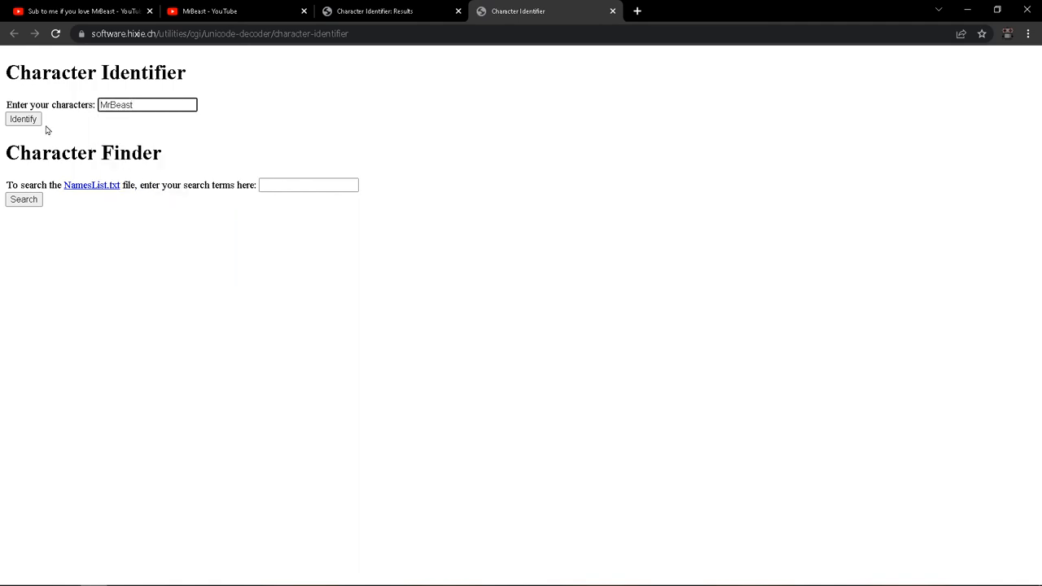
left_click(23, 119)
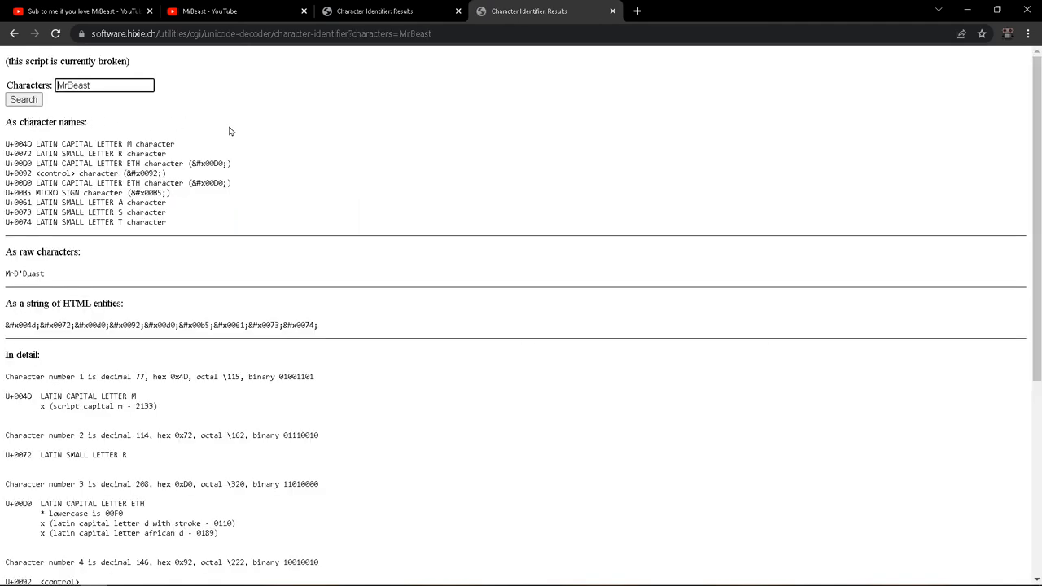
mouse_move(272, 188)
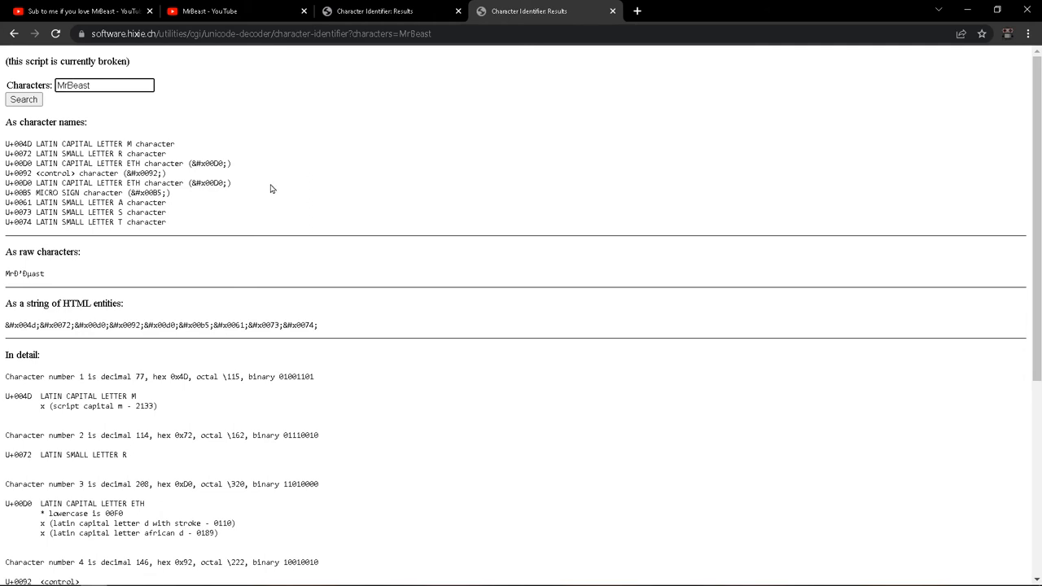
mouse_move(263, 143)
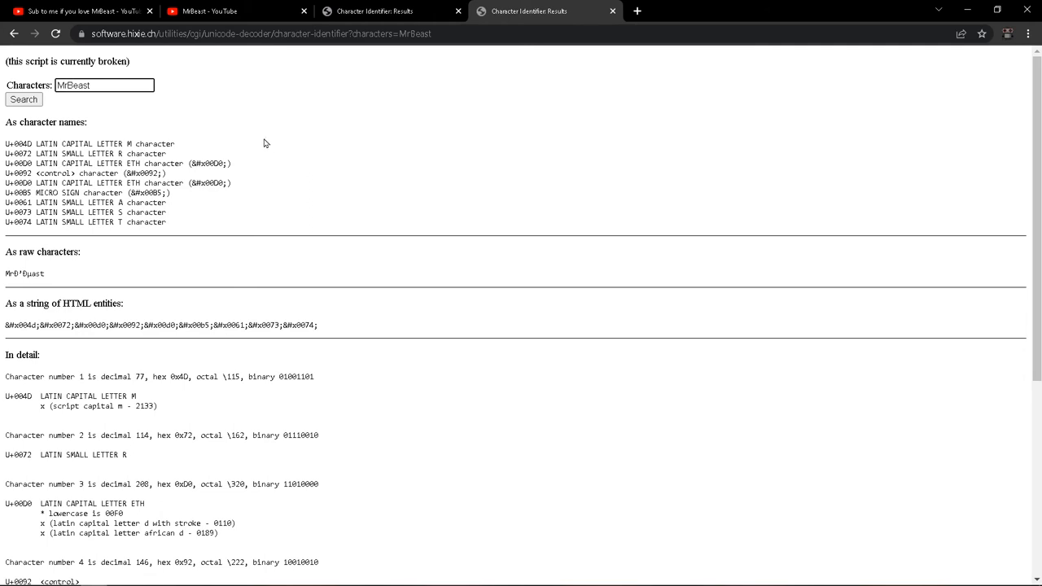
mouse_move(262, 236)
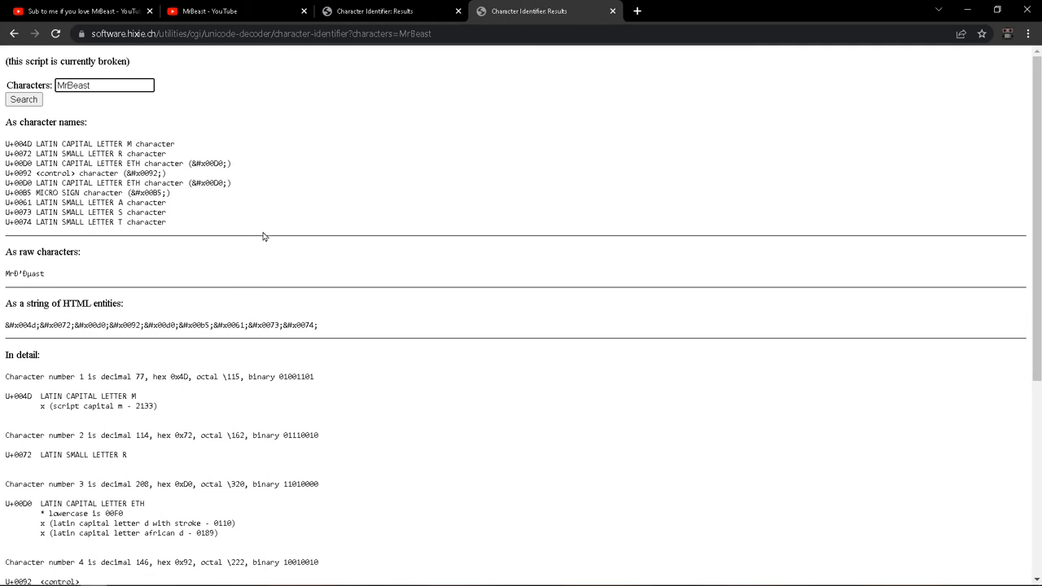
mouse_move(259, 218)
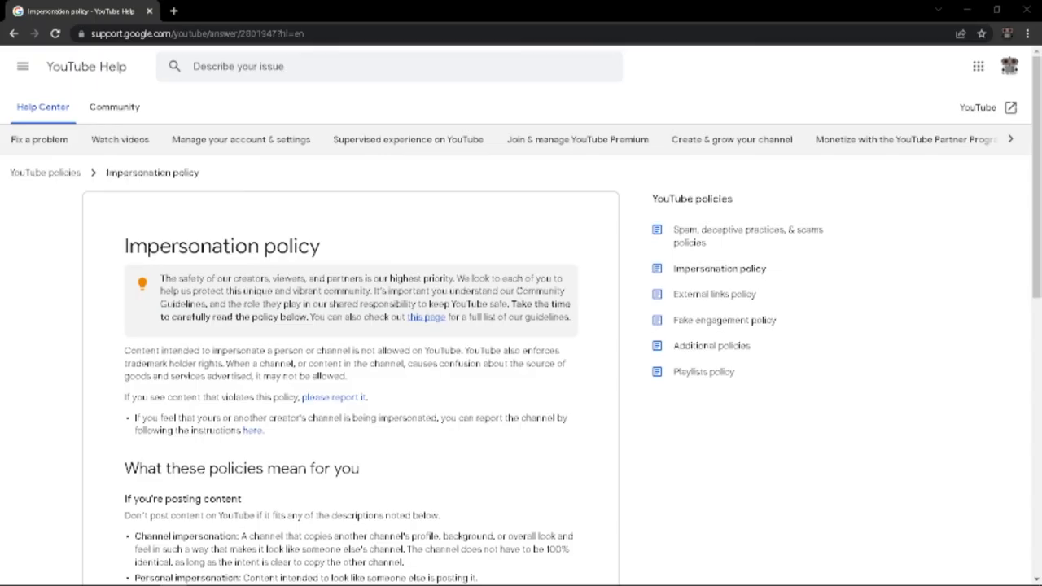
scroll("down", 3)
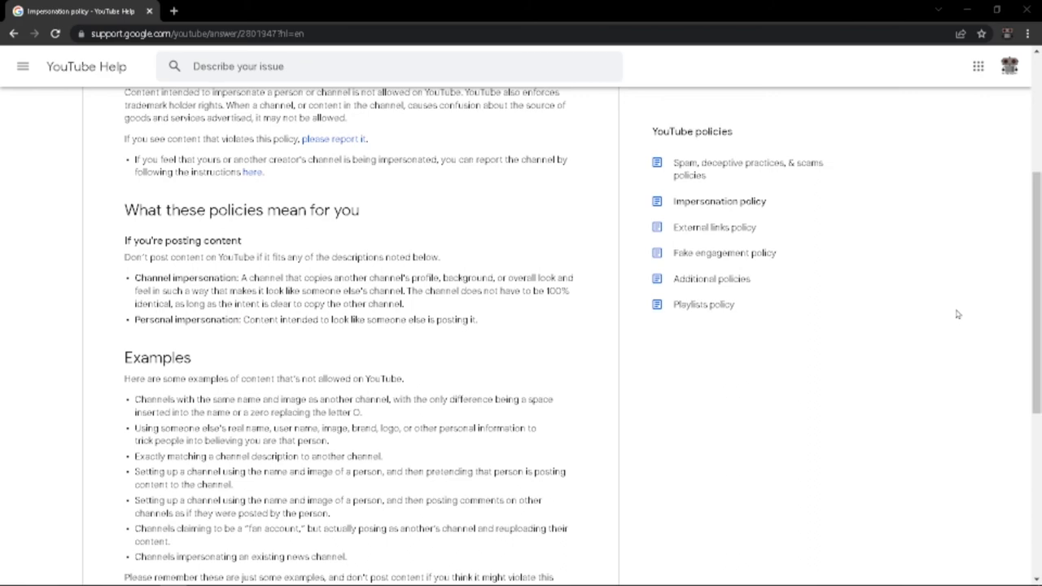
scroll("down", 3)
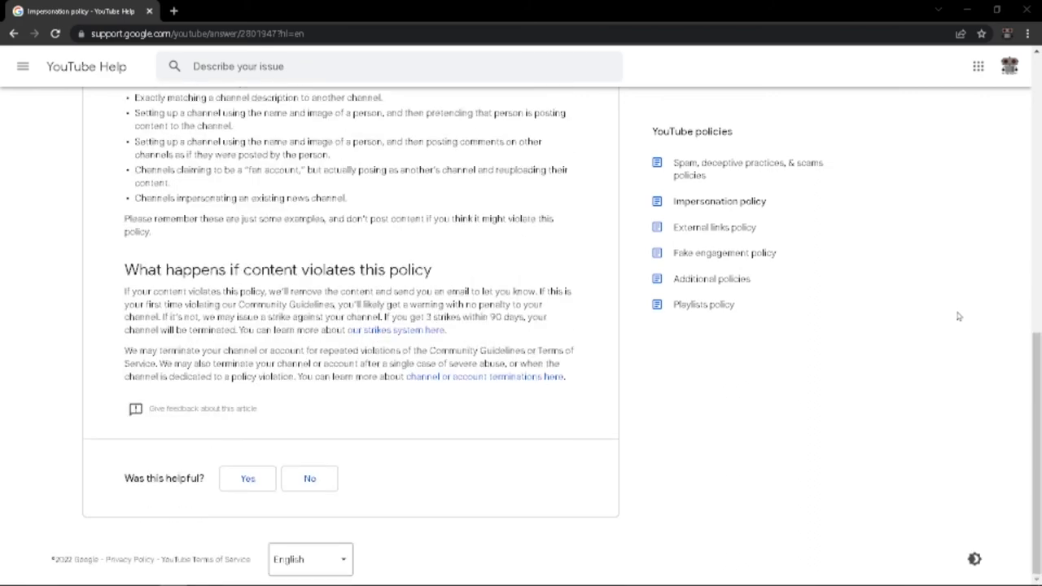